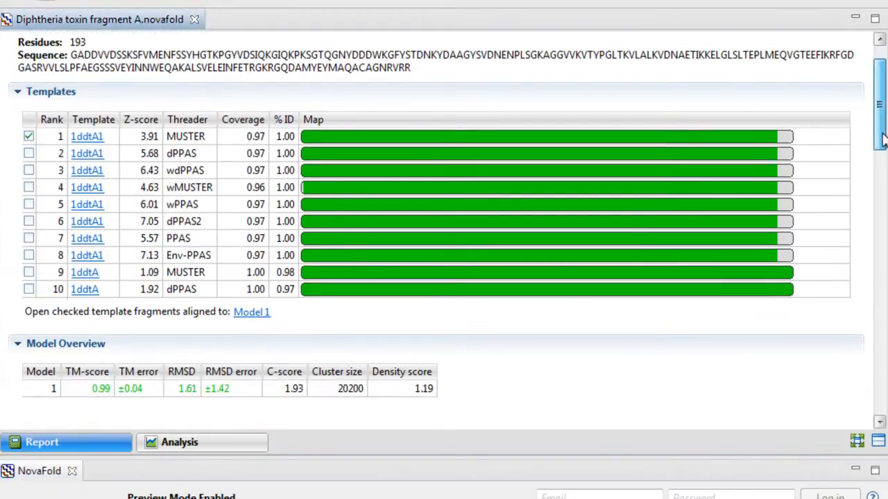
# Scroll the Diphtheria toxin report and switch to the Chicken Calmodulin sequence with its NovaFold list.
pyautogui.scroll(-3)
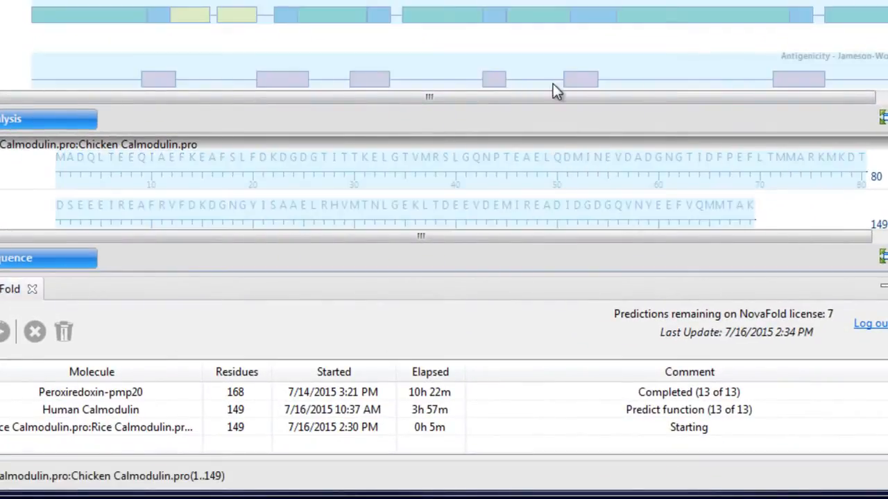
# Add Chicken Calmodulin to the NovaFold queue and run its structure prediction.
pyautogui.click(124, 14)
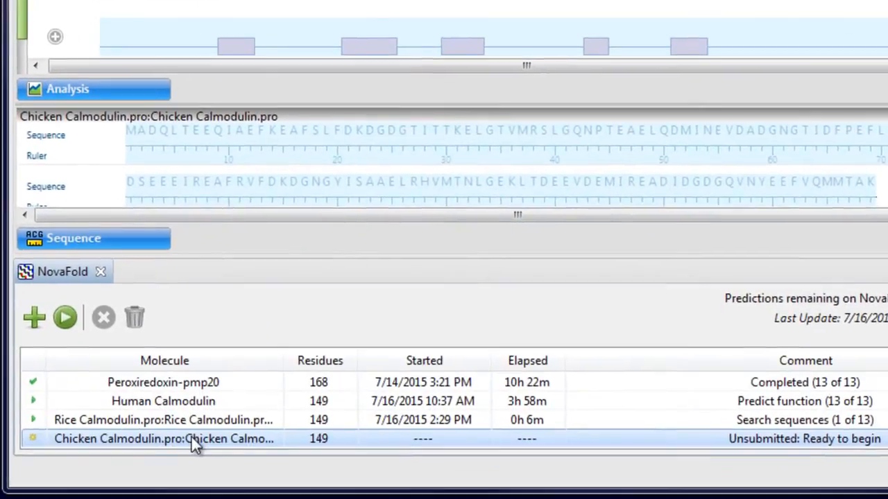
pyautogui.click(65, 317)
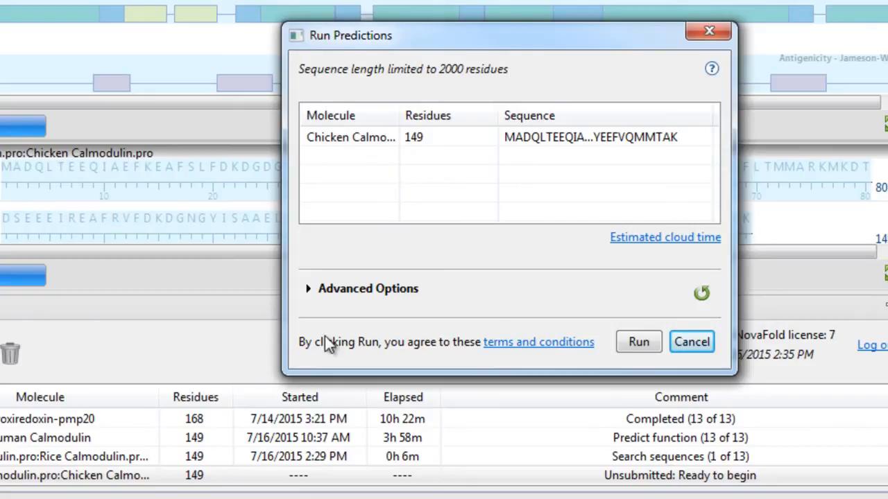
pyautogui.click(637, 341)
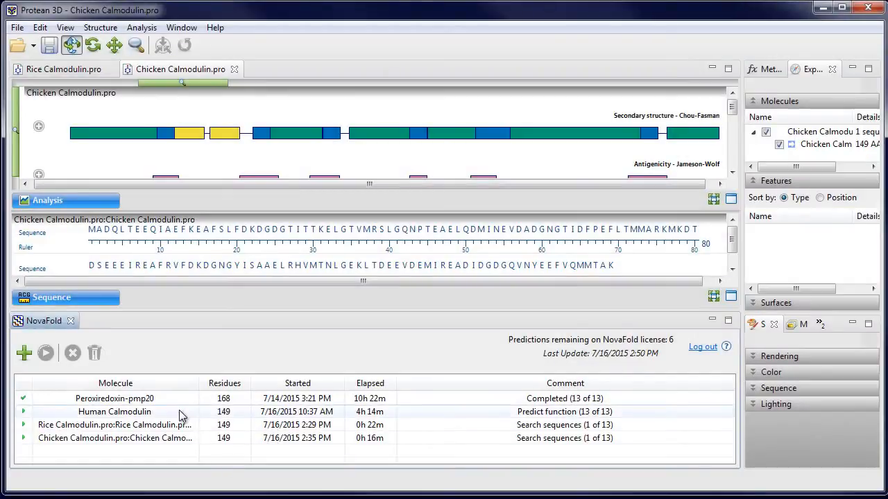
# Open the Peroxiredoxin-pmp20 results, check the Analysis tab, then return to the Report.
pyautogui.doubleClick(115, 398)
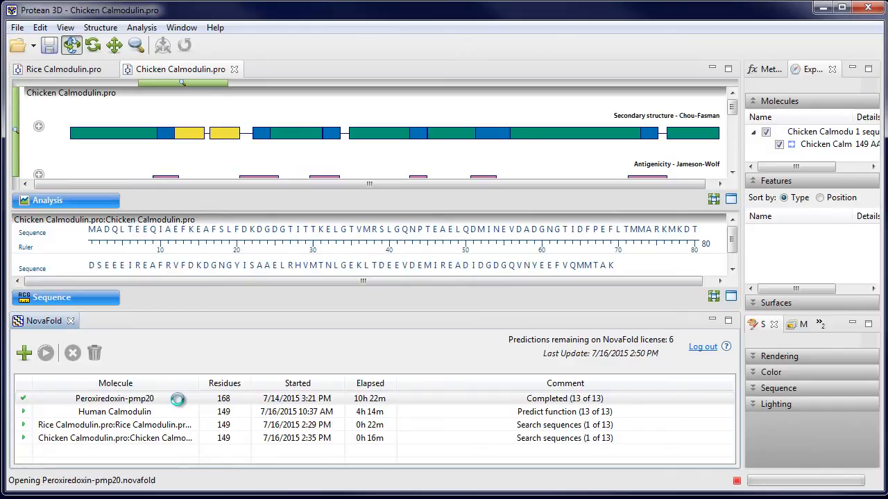
pyautogui.doubleClick(115, 398)
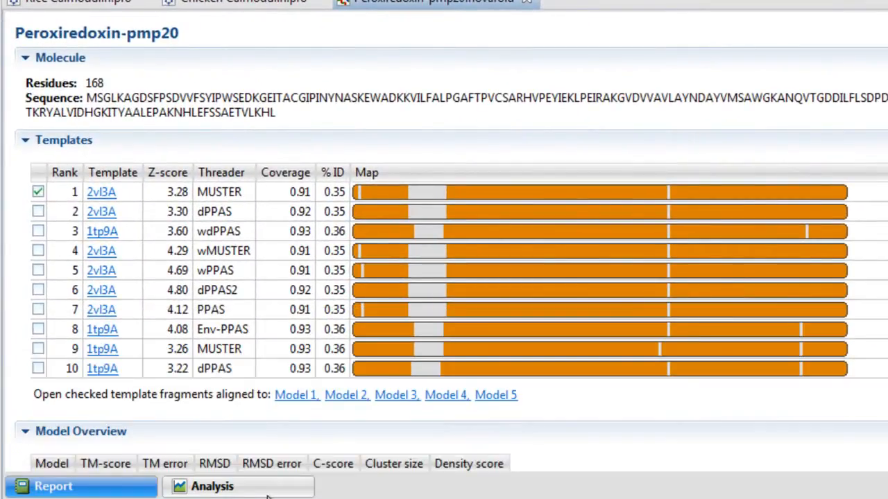
pyautogui.click(211, 486)
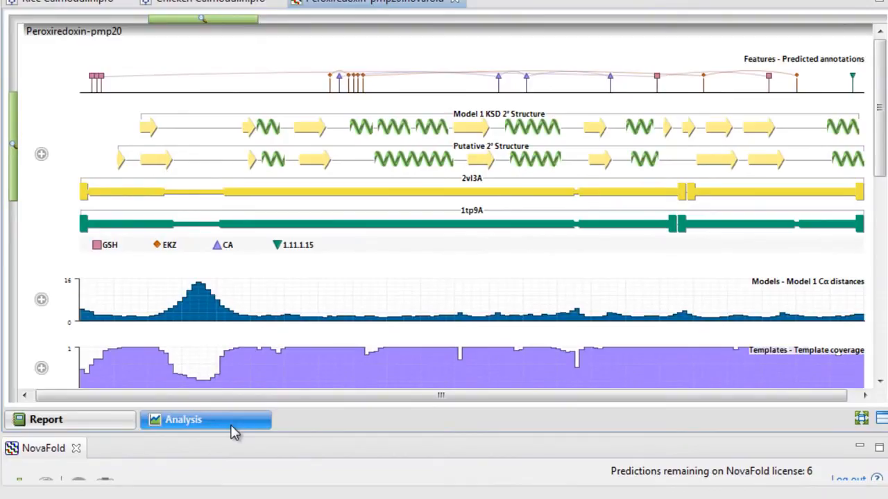
pyautogui.click(46, 420)
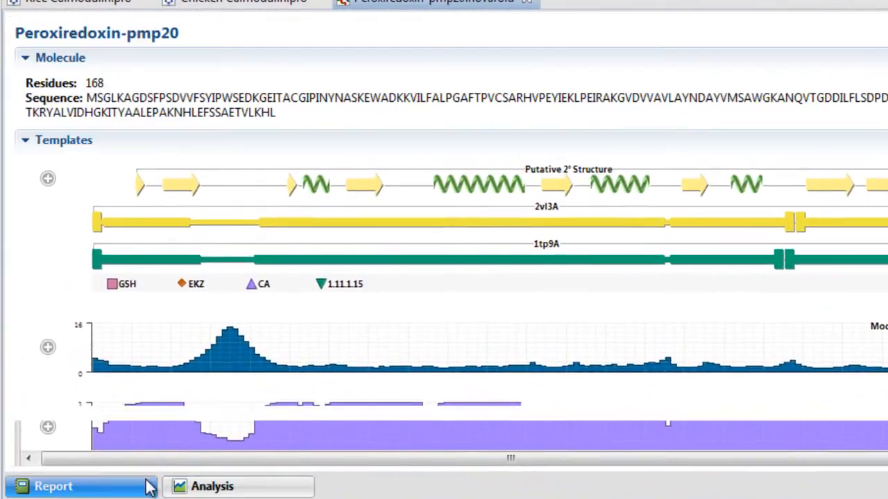
pyautogui.click(53, 486)
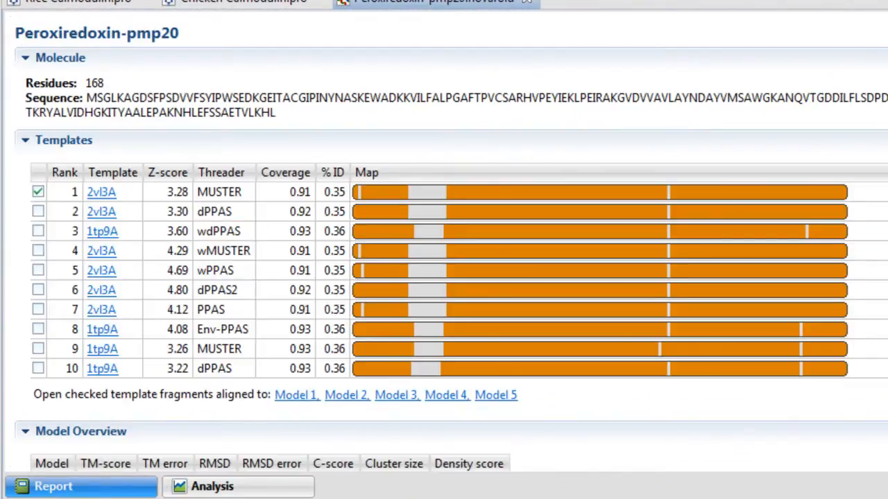
pyautogui.scroll(-3)
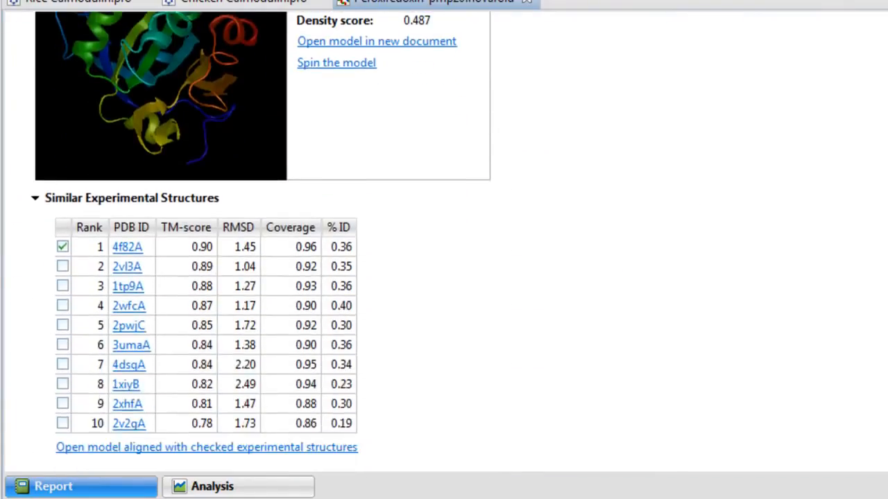
# Scroll the Peroxiredoxin-pmp20 report through similar structures and binding sites to Model 1.
pyautogui.scroll(-3)
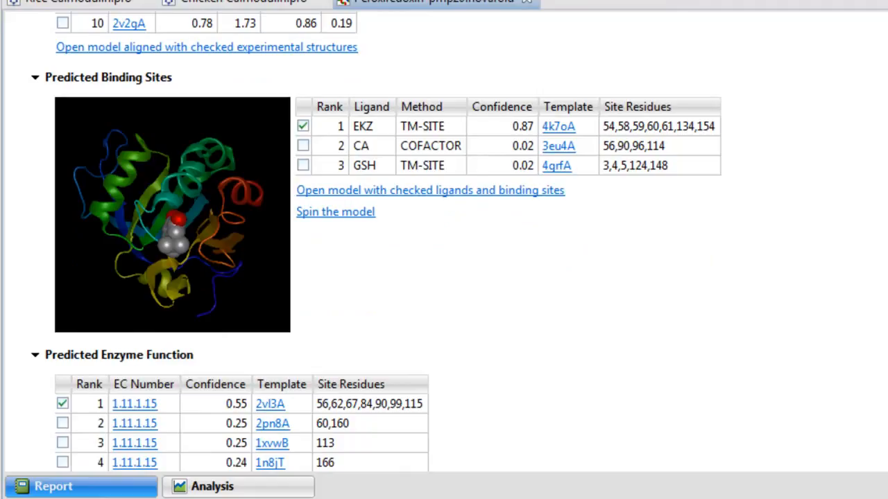
pyautogui.scroll(-3)
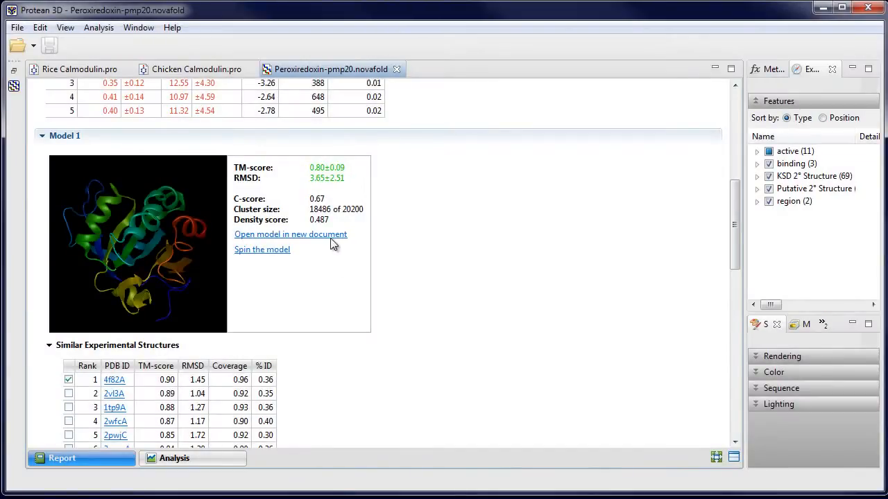
# Open Model 1 in a new 3D document and align checked templates 1–3 to it.
pyautogui.click(290, 234)
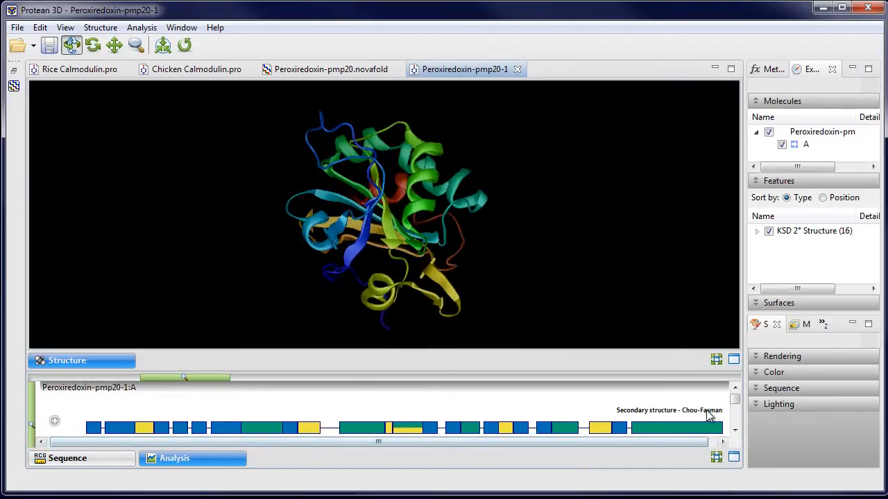
pyautogui.click(734, 414)
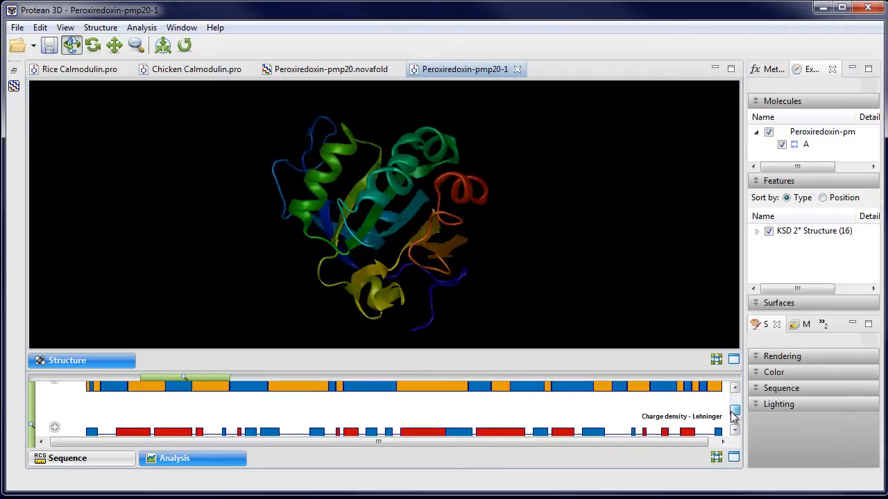
pyautogui.click(330, 69)
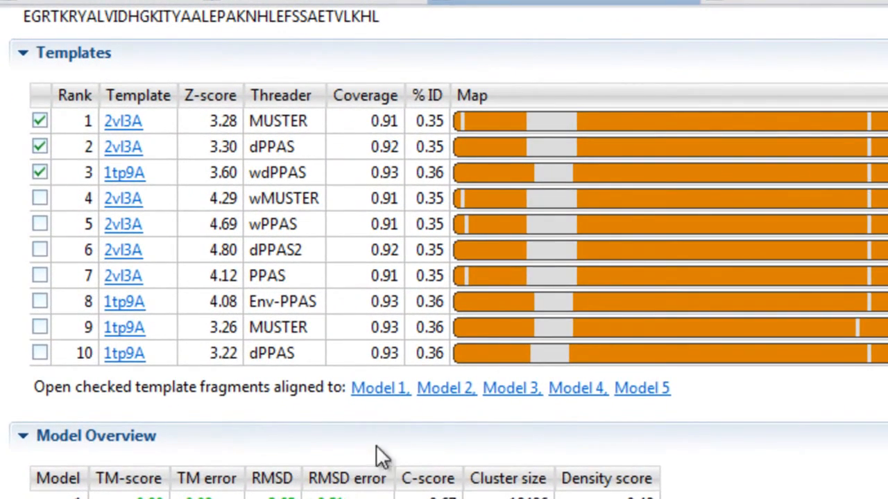
pyautogui.click(378, 387)
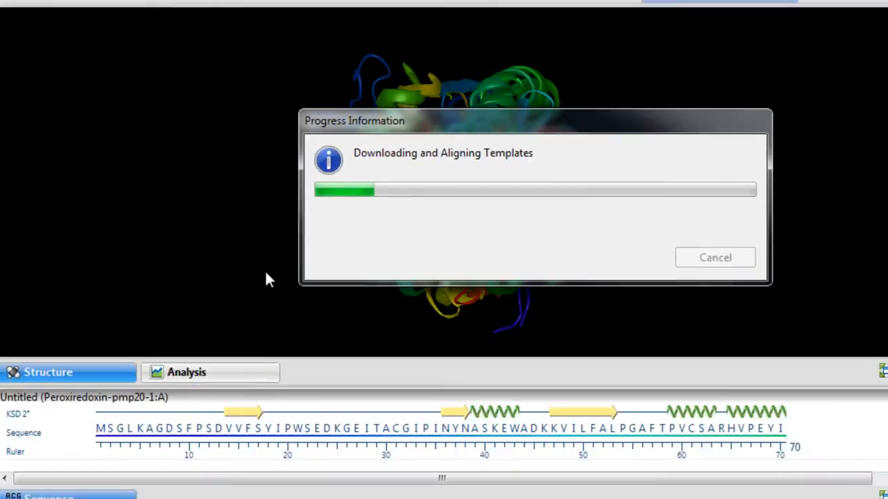